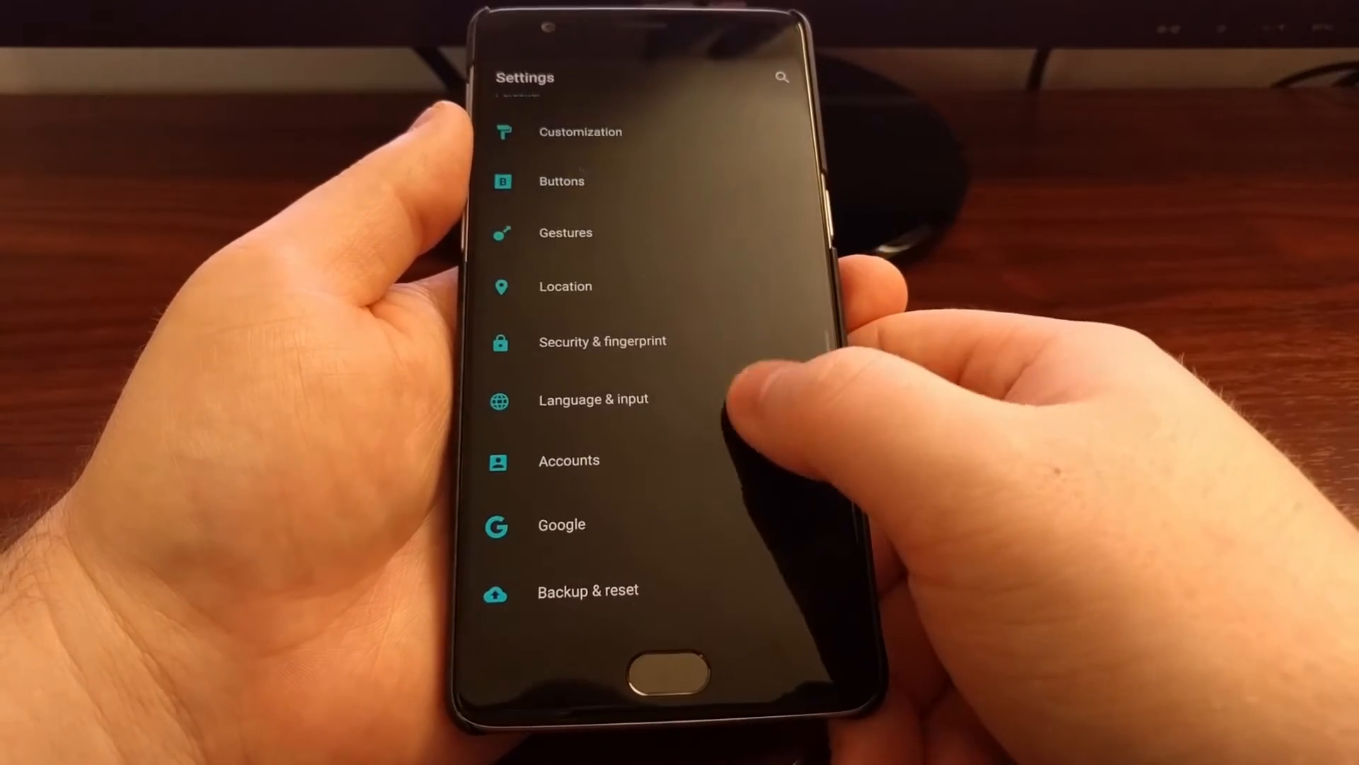
Open Buttons from Settings and scroll through its navigation bar, backlight and key actions
scroll(down, 3)
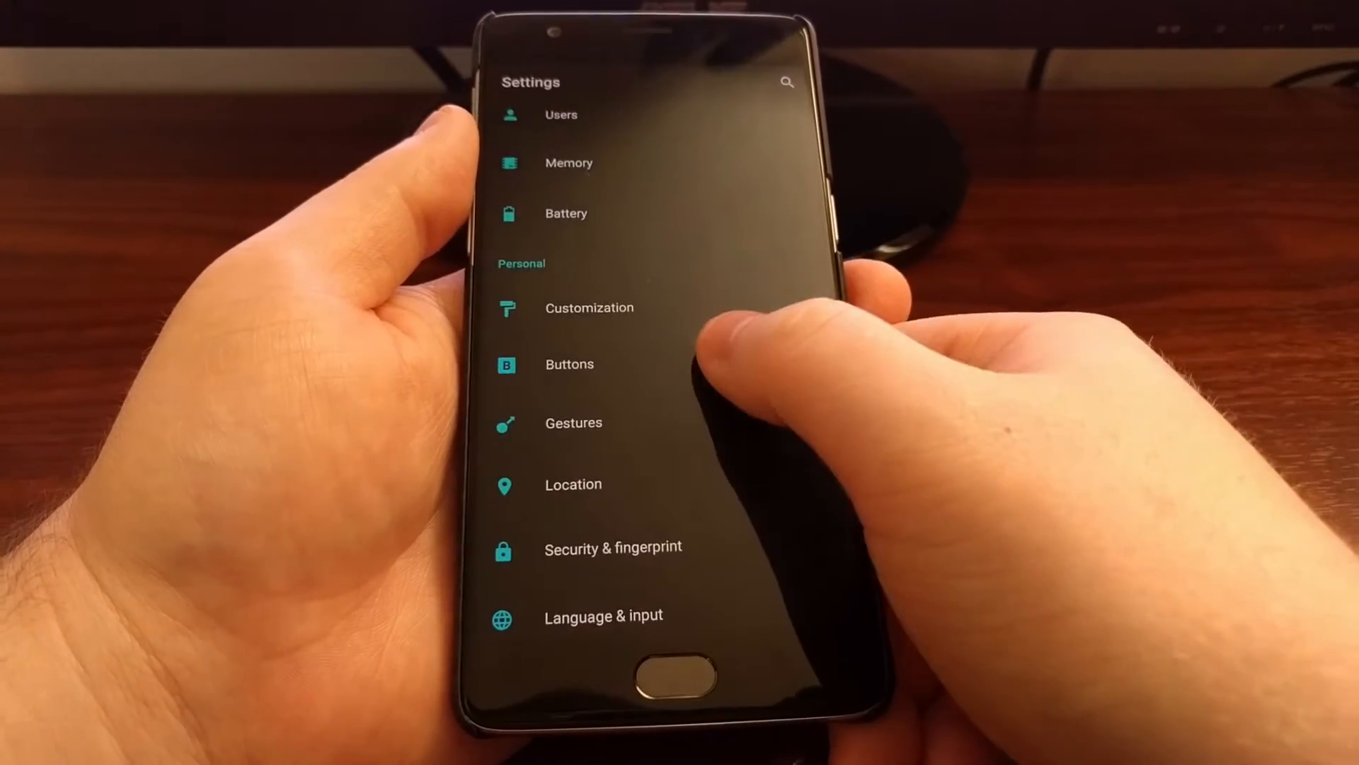
click(569, 364)
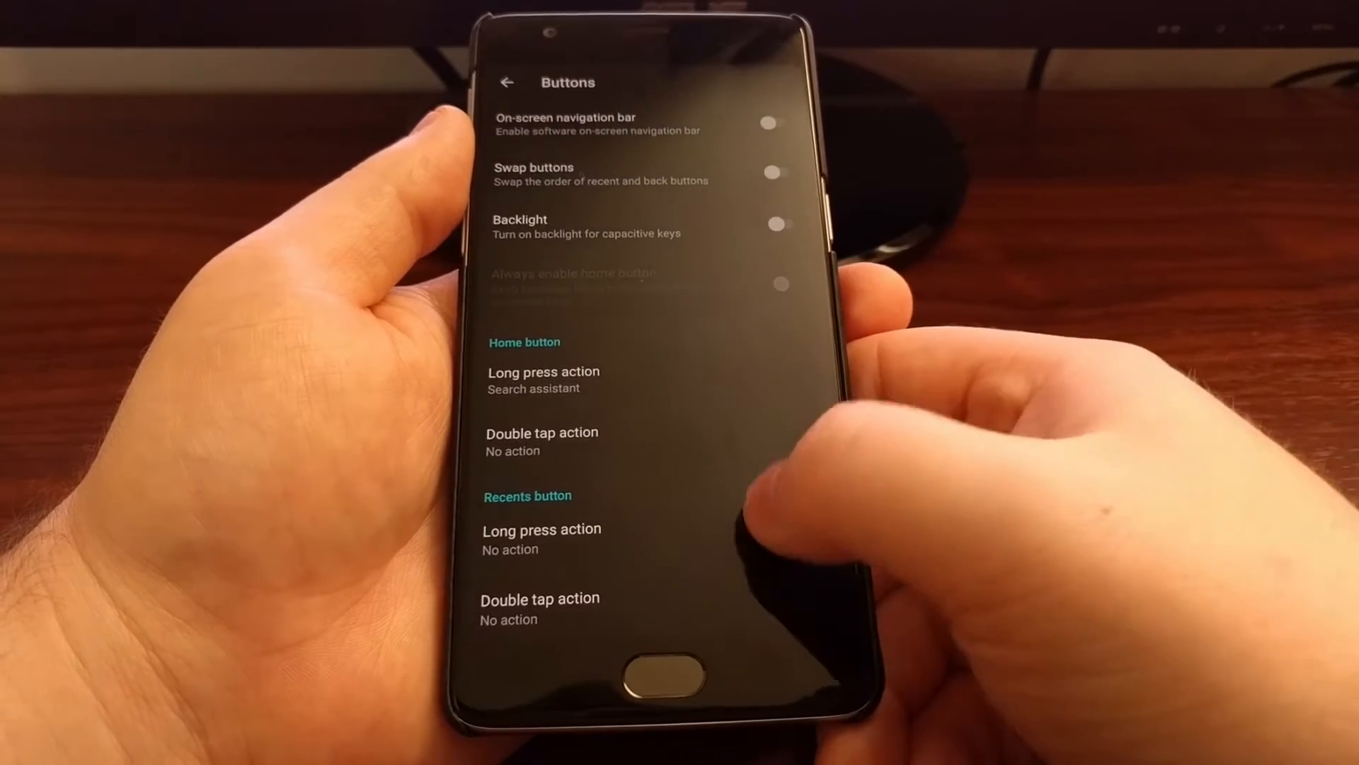
scroll(down, 3)
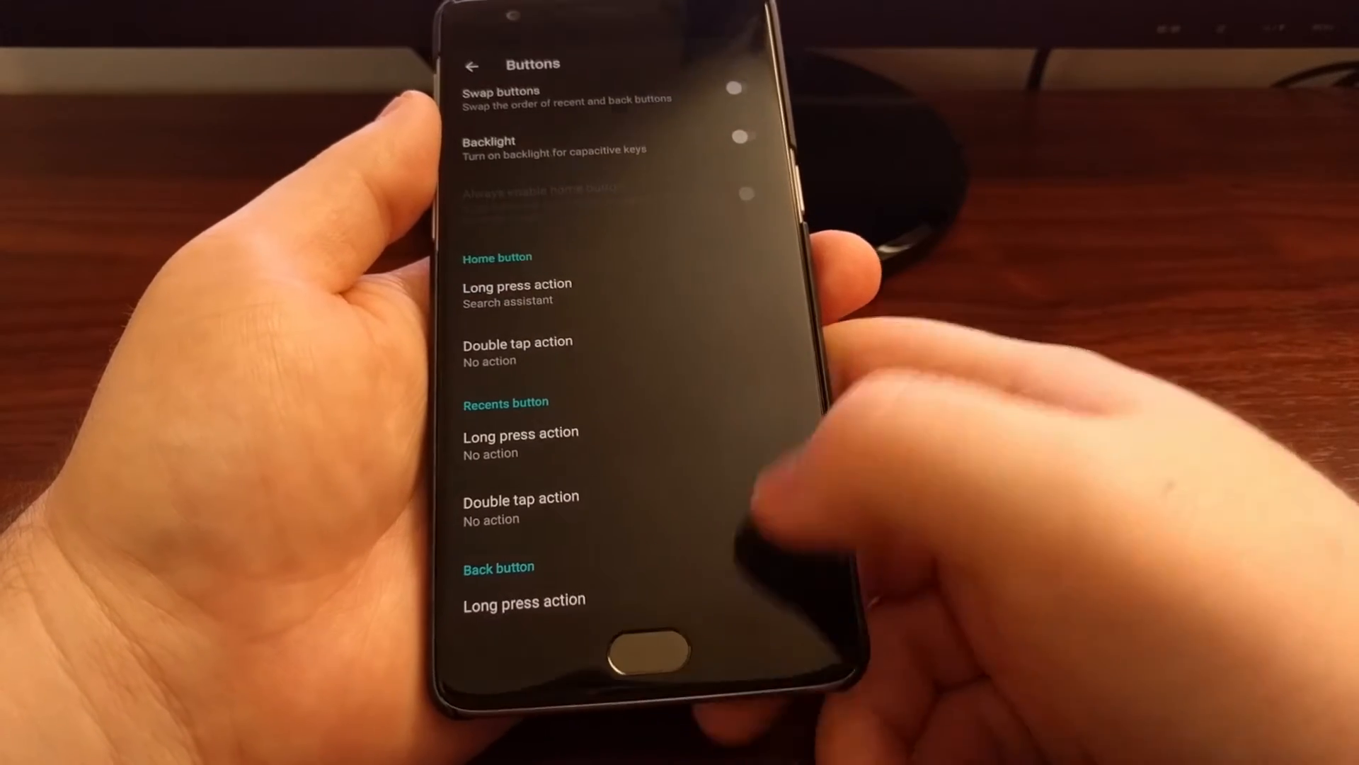
scroll(down, 3)
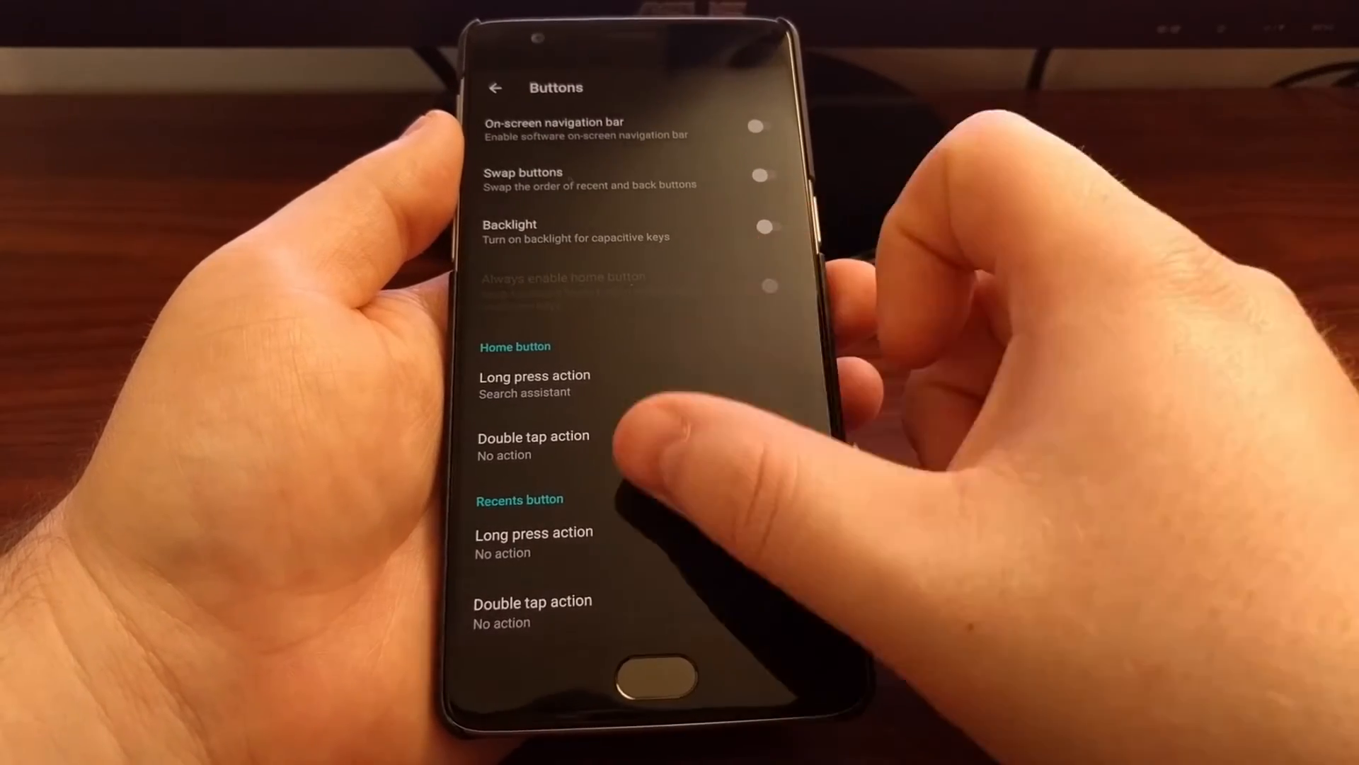
click(761, 127)
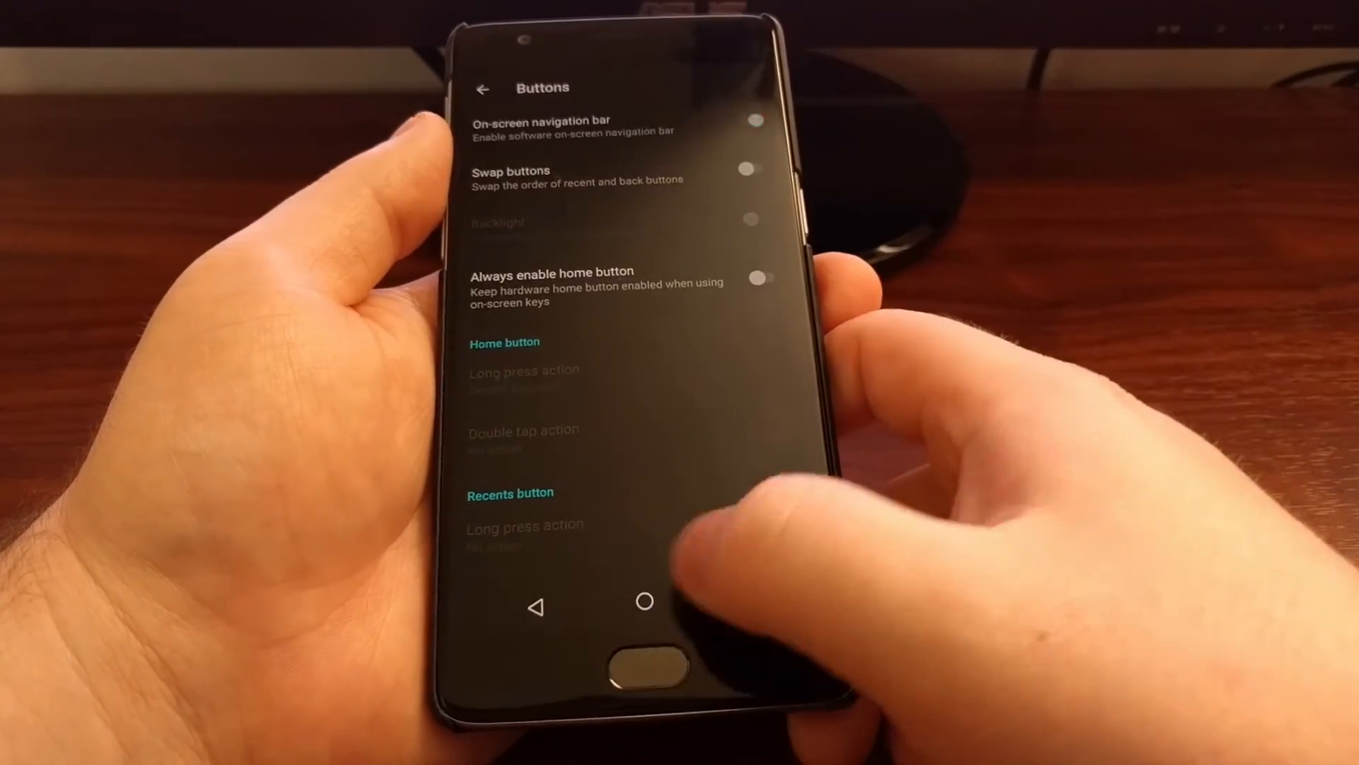
scroll(down, 3)
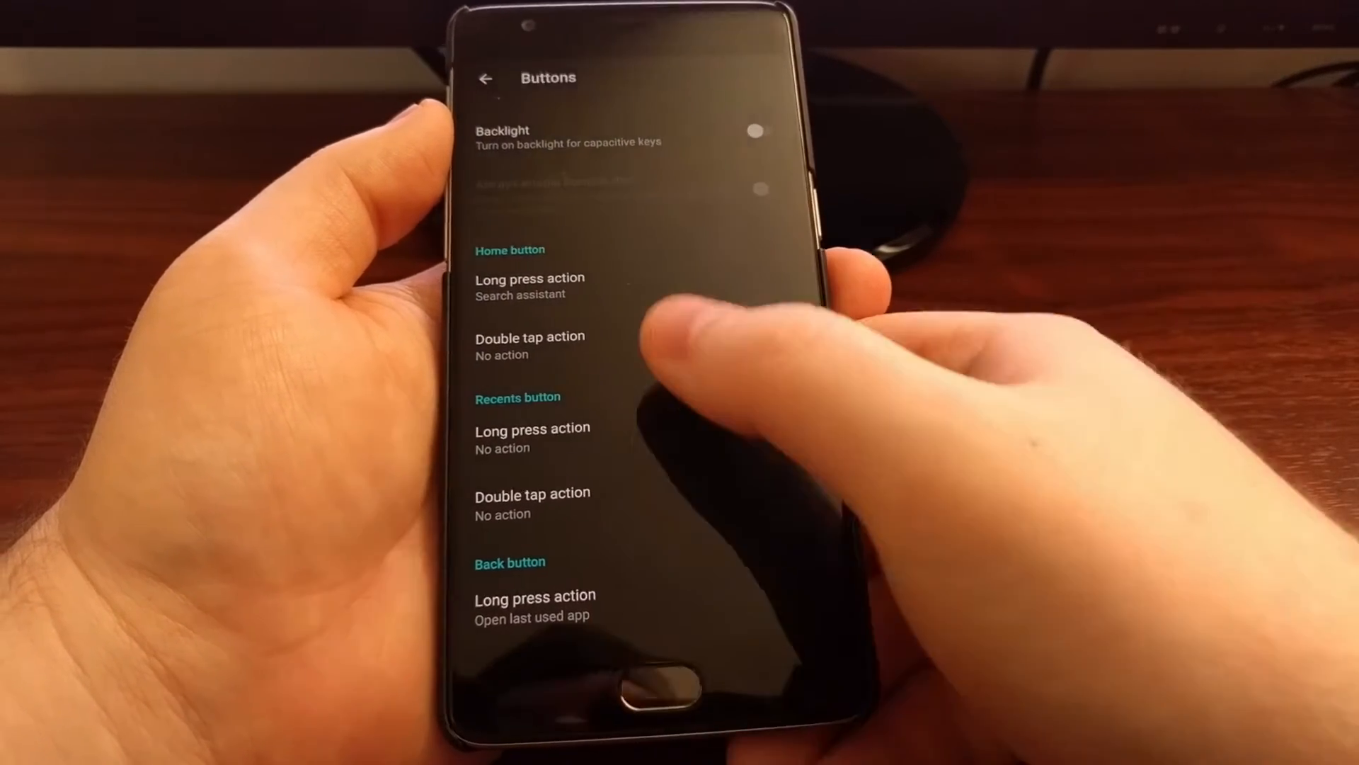
Leave the Buttons page and return to the main Settings list
click(530, 345)
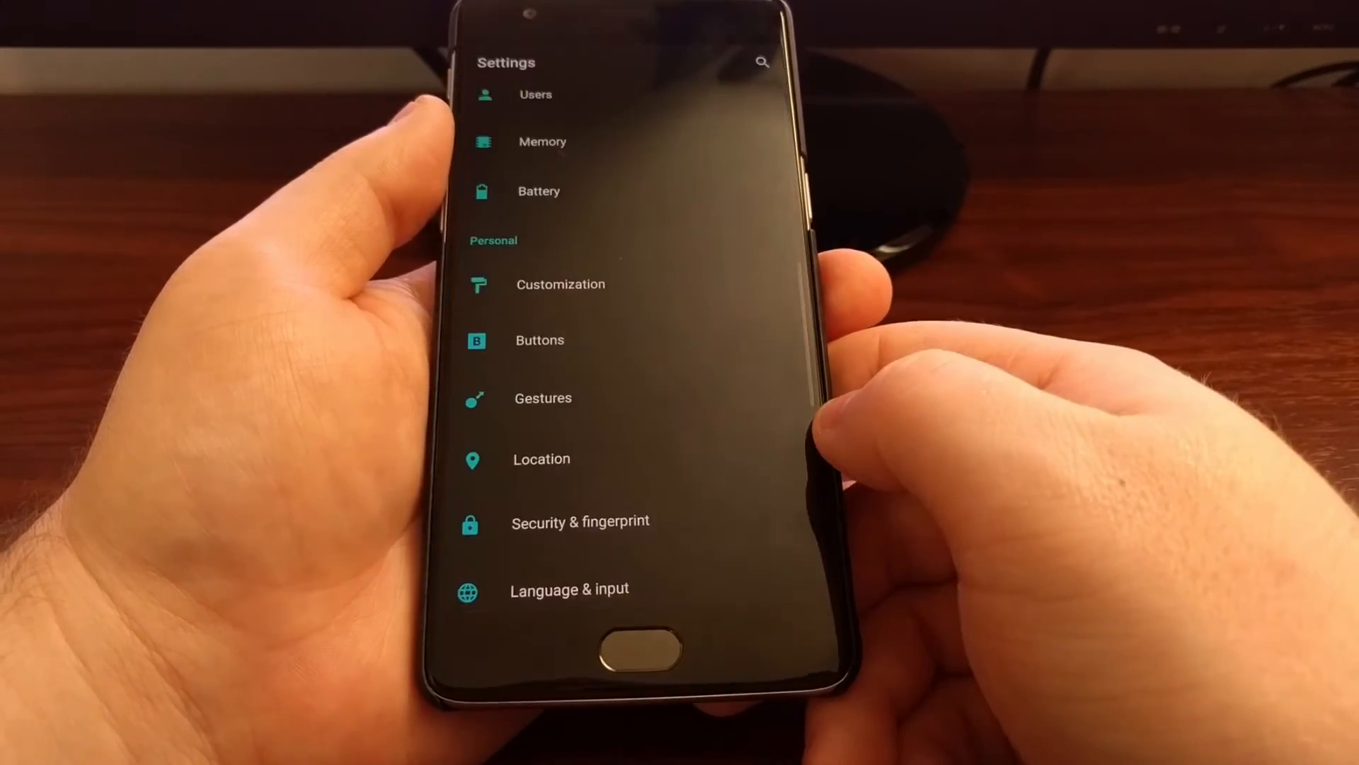
click(543, 398)
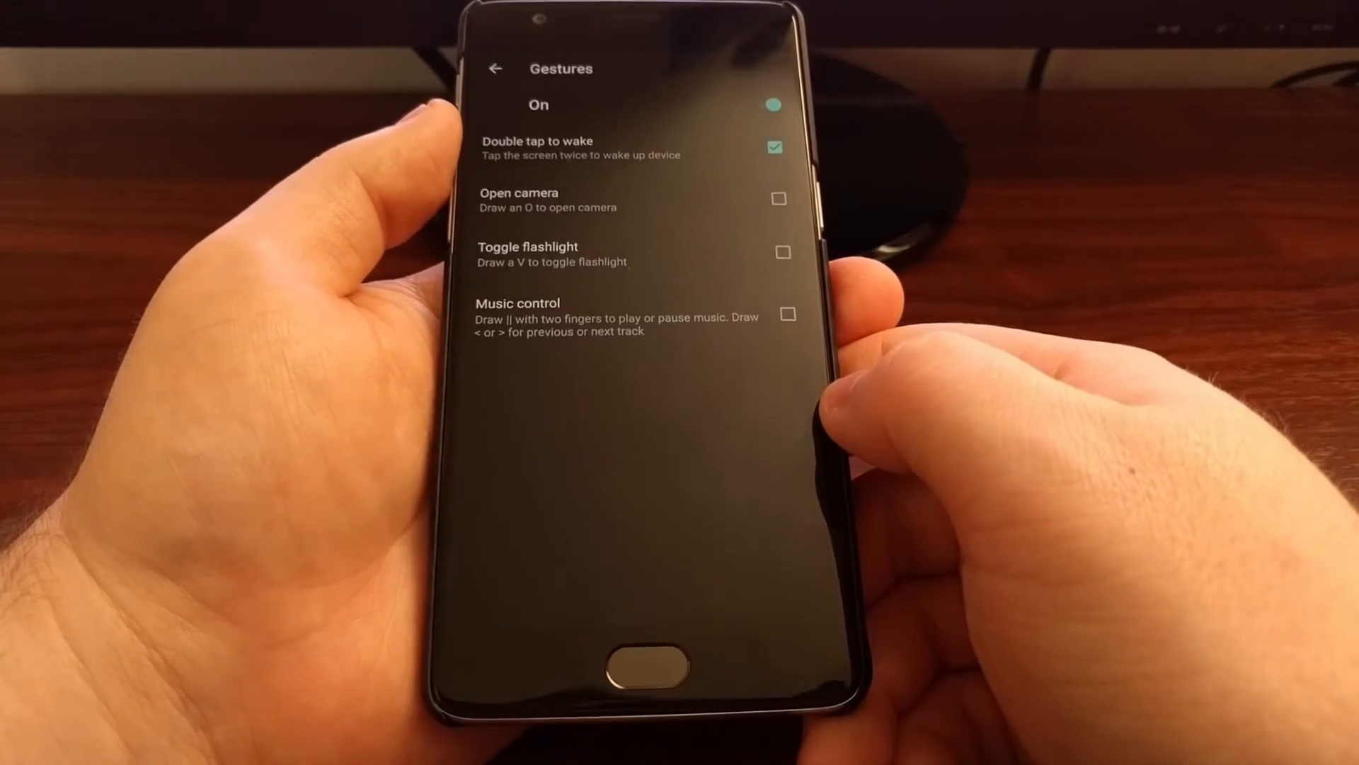
click(494, 68)
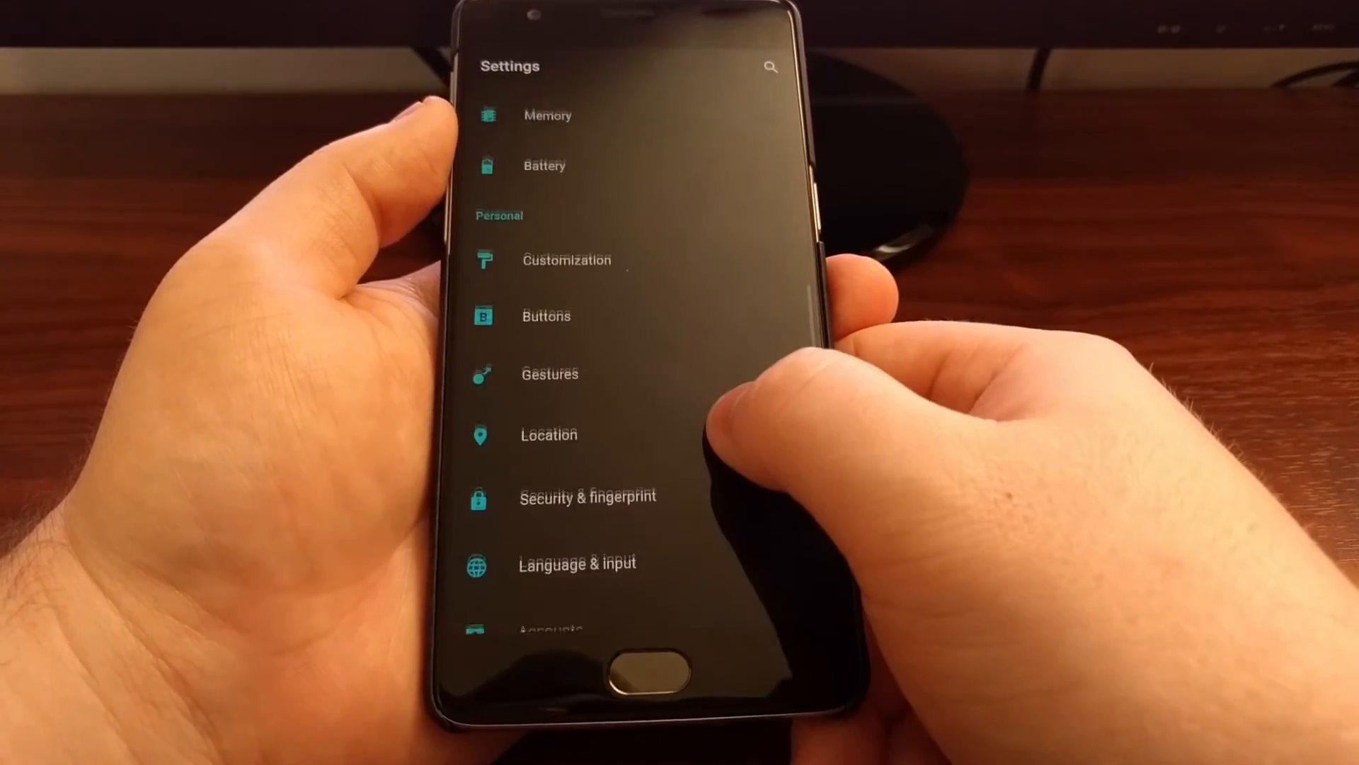
click(546, 316)
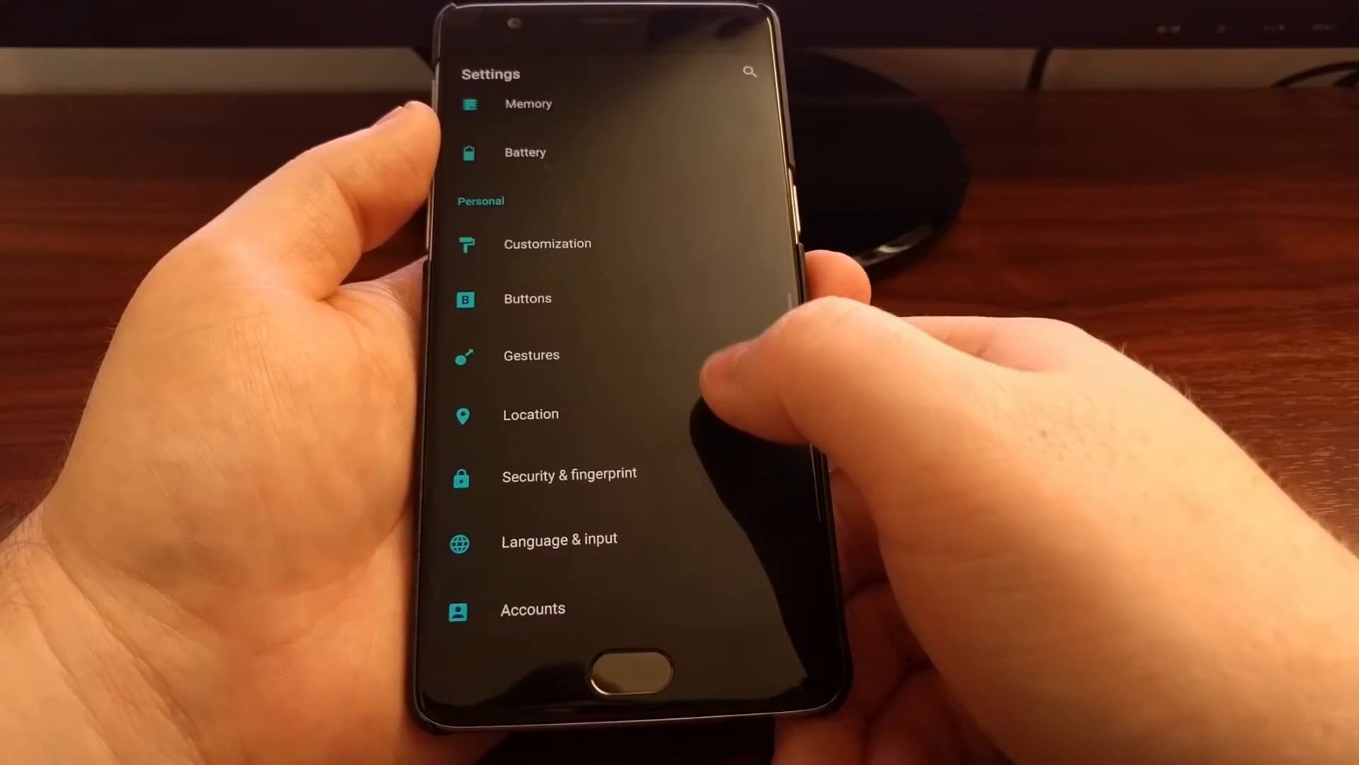
Reopen Buttons, confirm home double-tap is Turn off screen, and view recents long-press choices
click(527, 298)
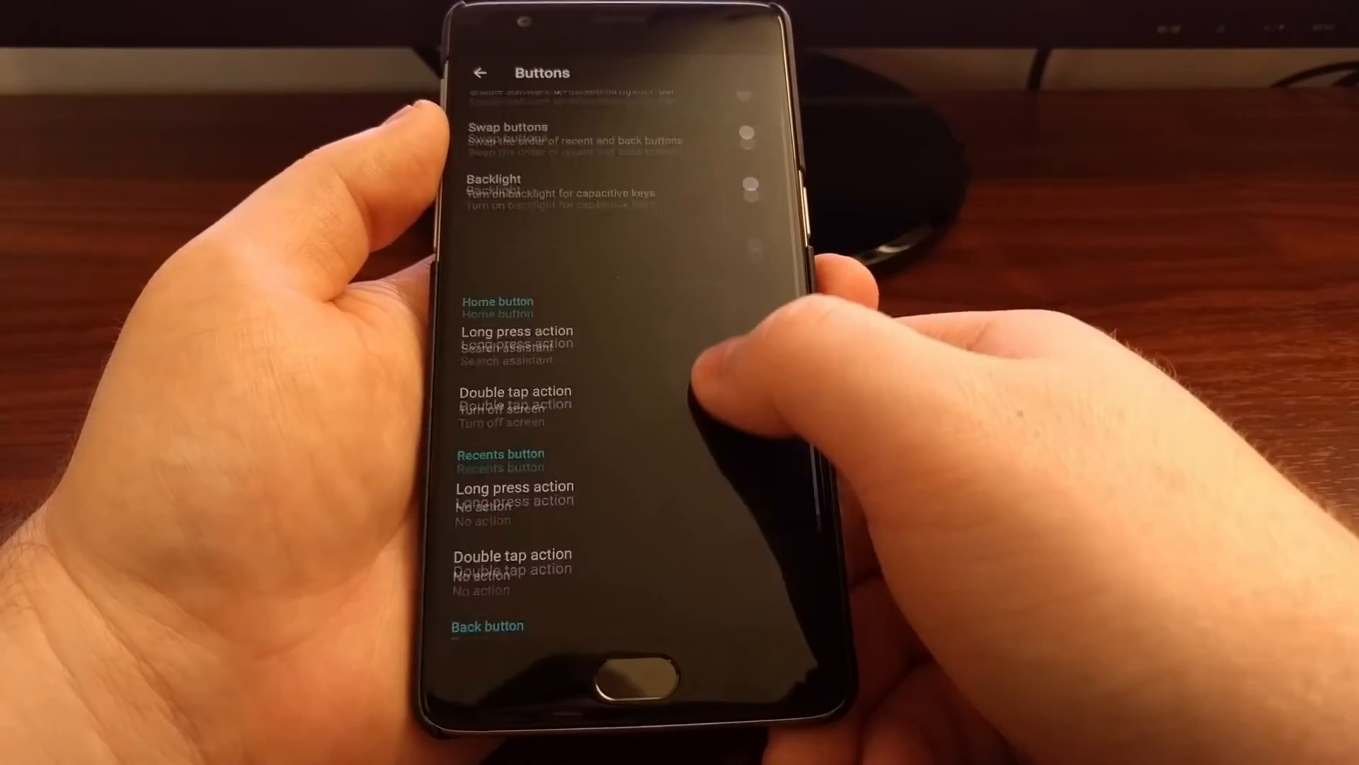
scroll(down, 3)
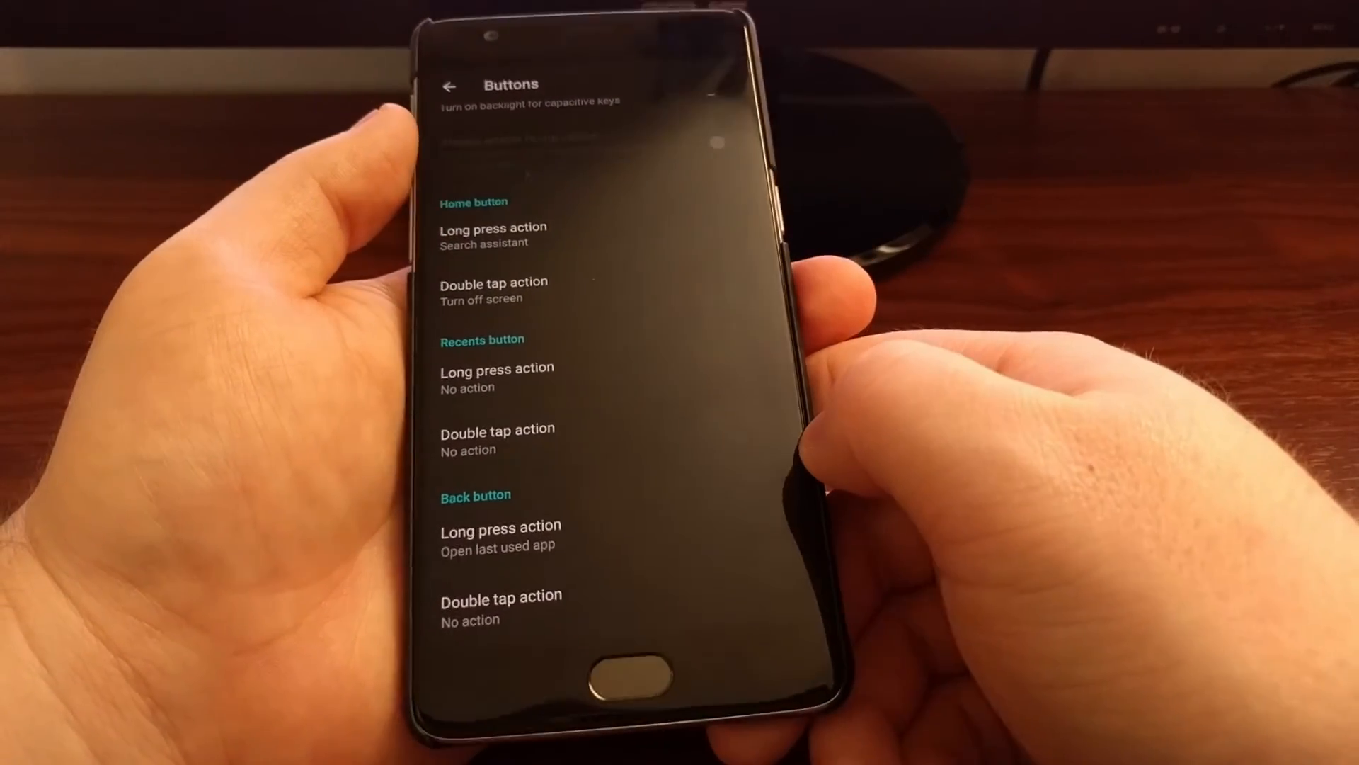
click(497, 367)
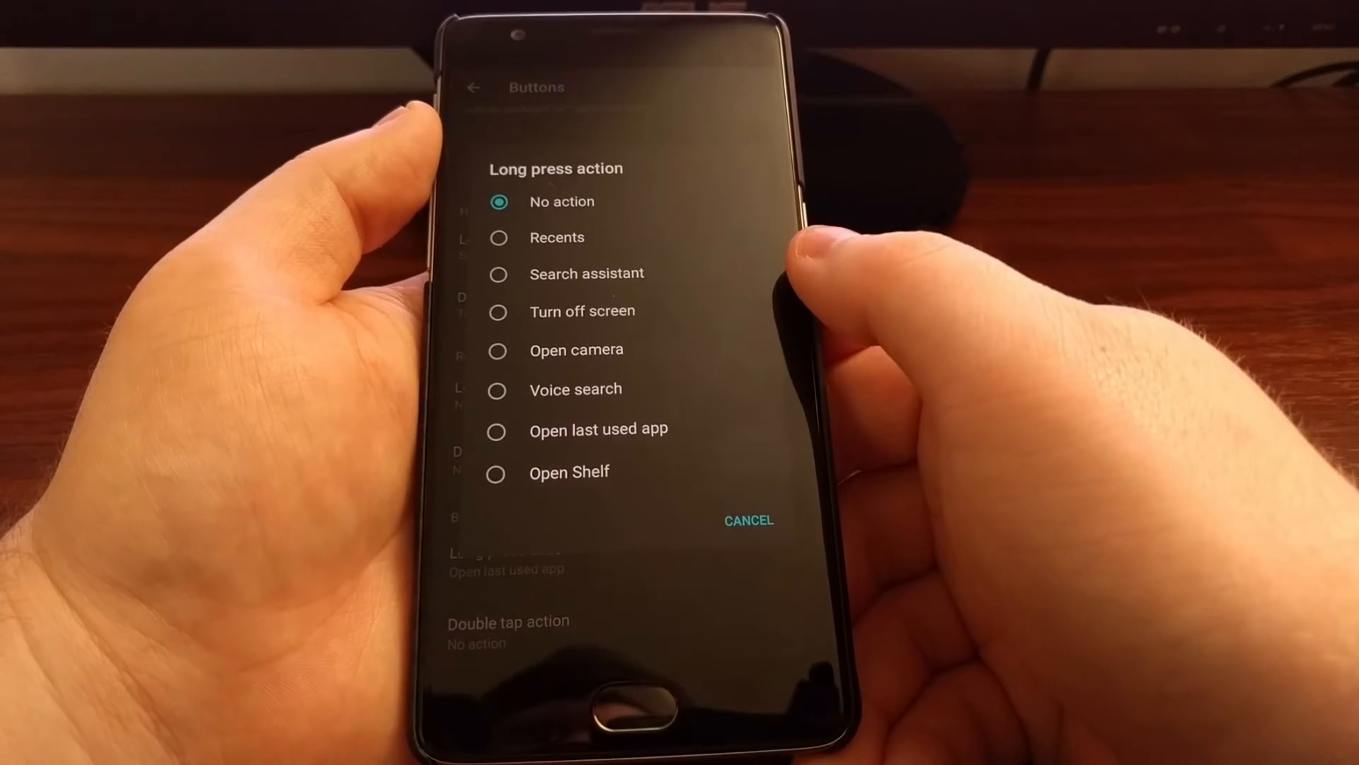
mouse_move(798, 208)
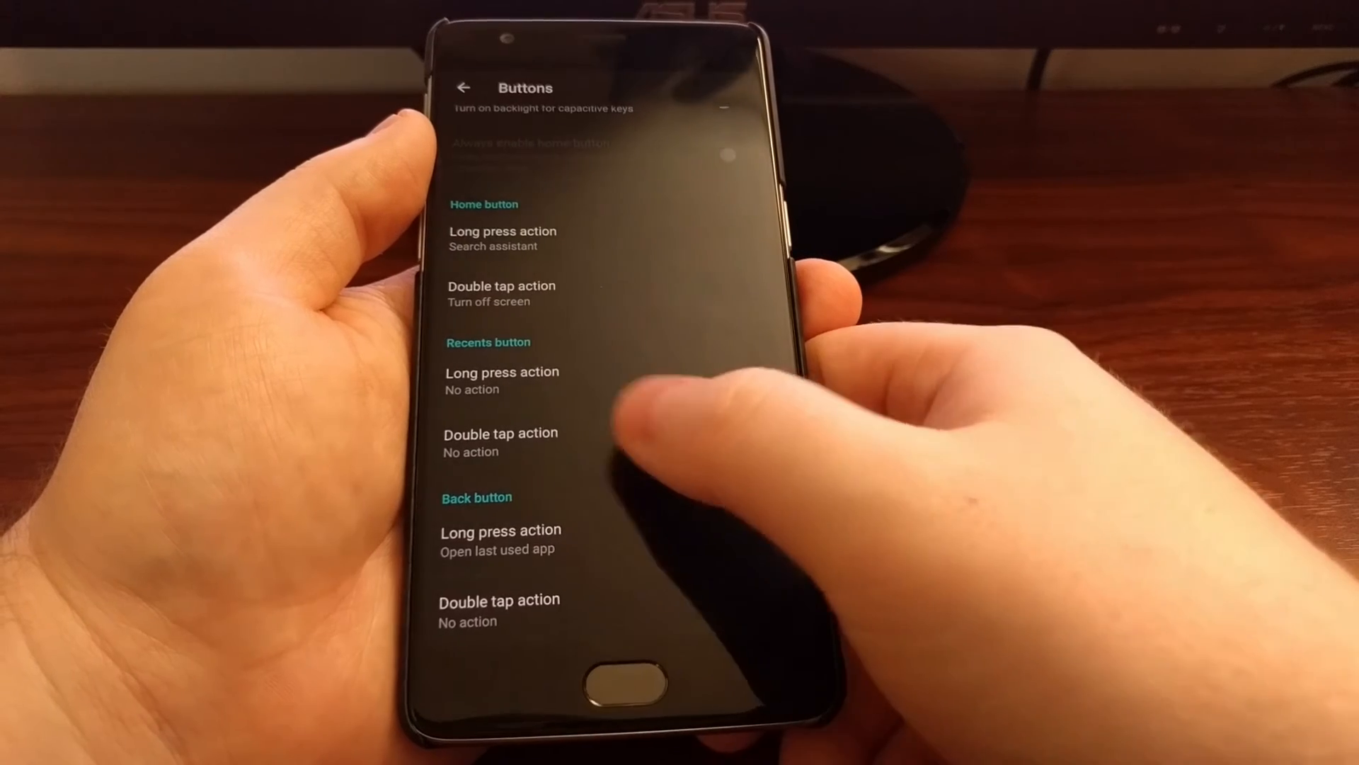
click(617, 681)
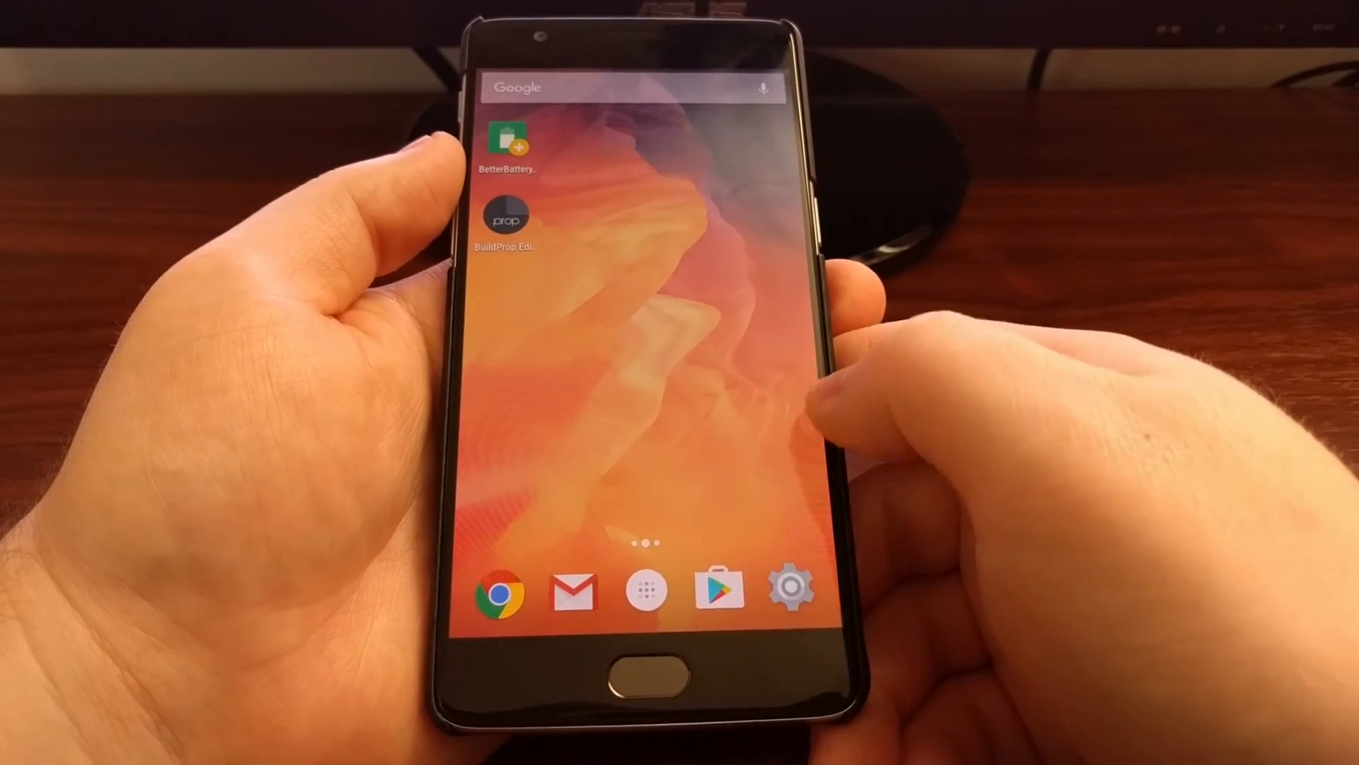
click(787, 589)
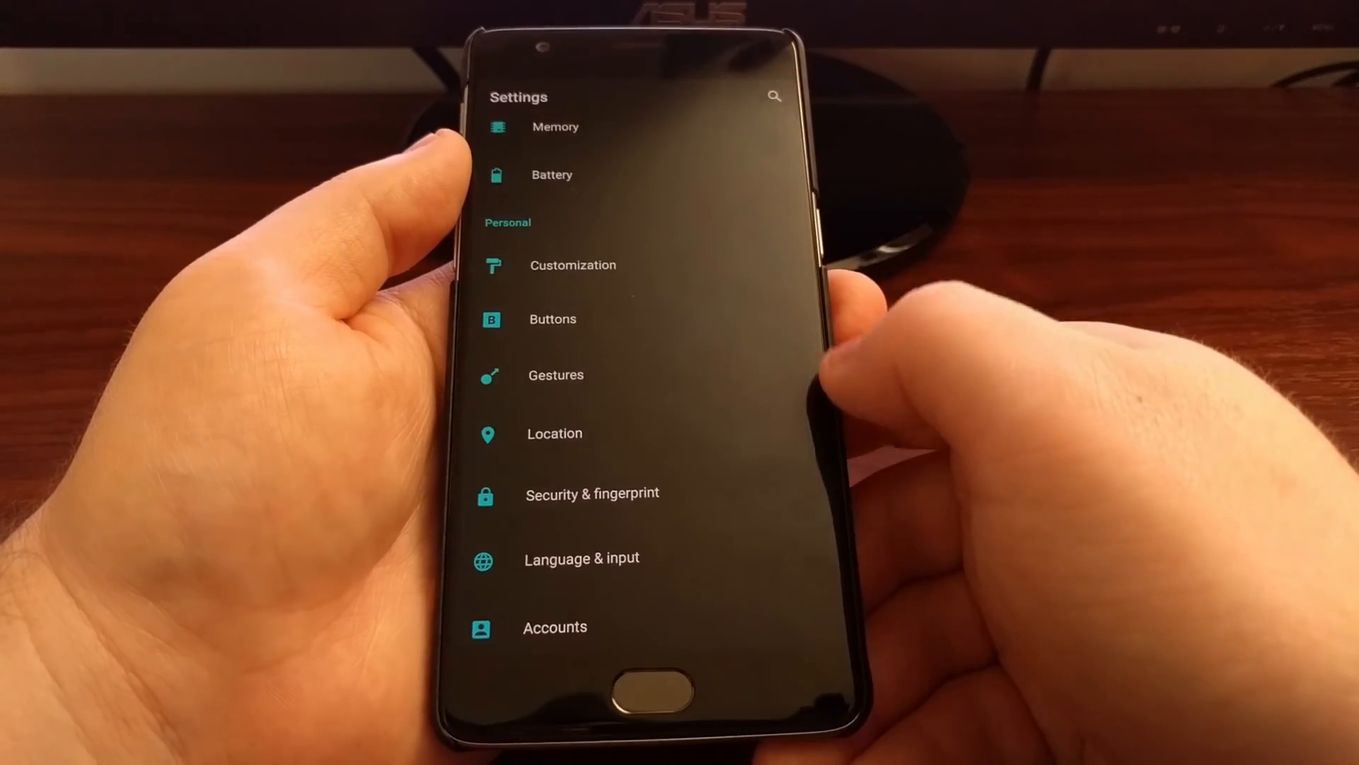
click(552, 320)
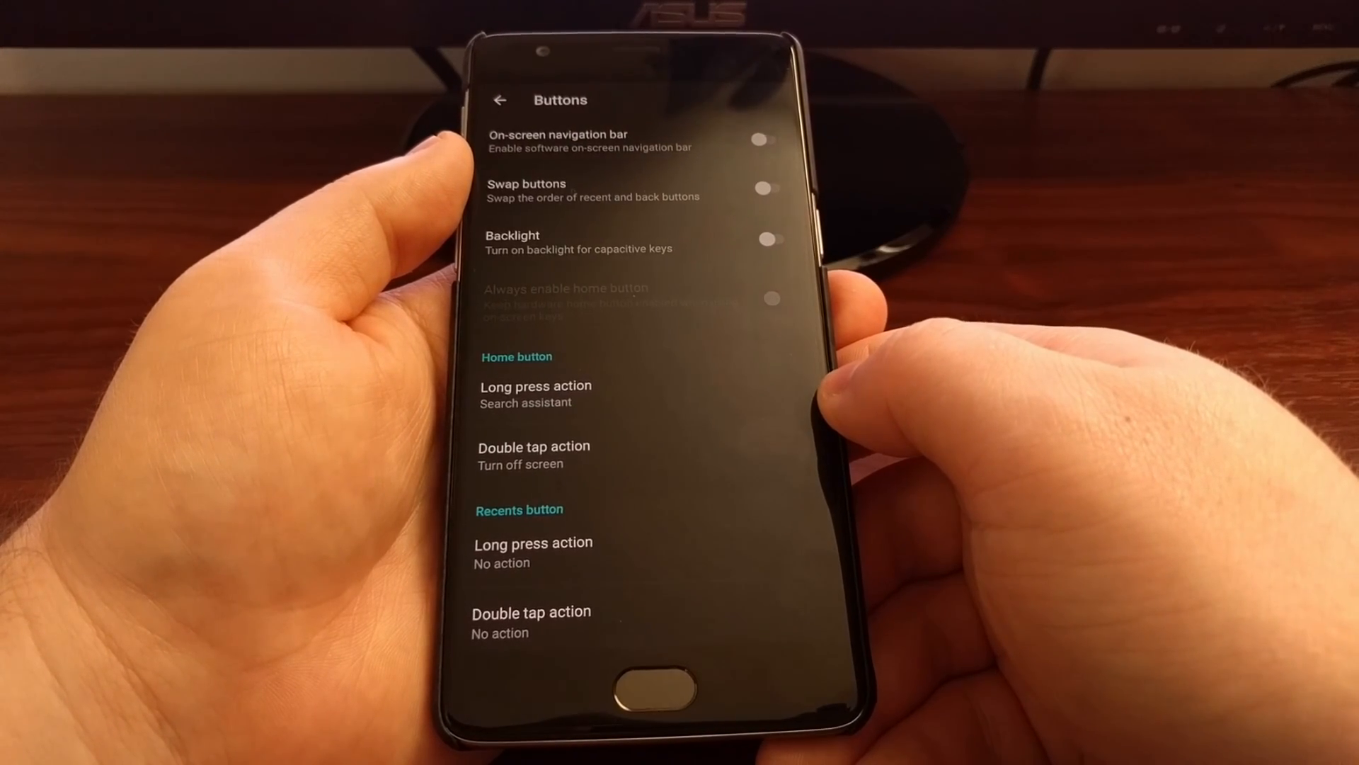